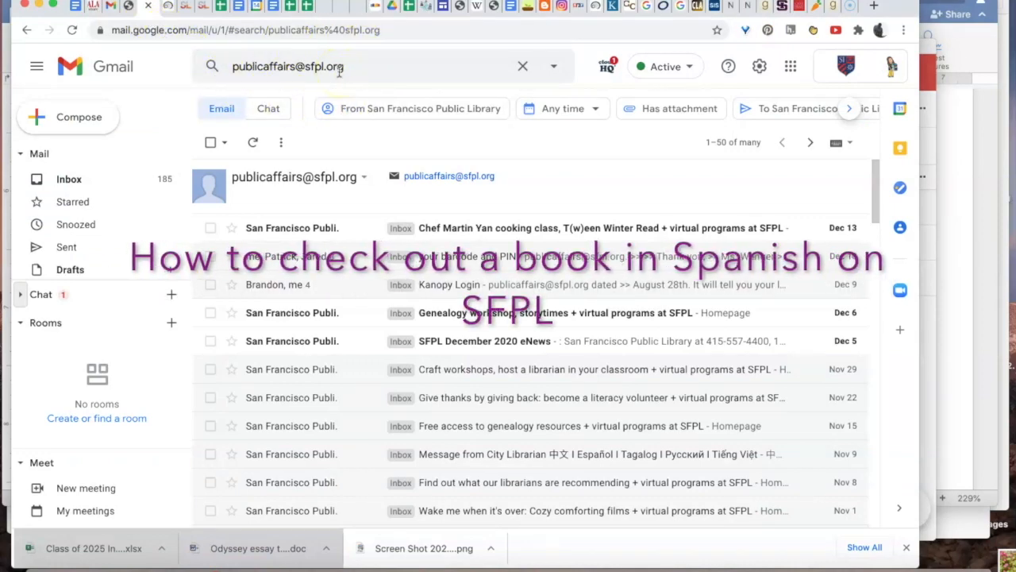
Step: Open the SFPL welcome email in Gmail and go to the catalog's Advanced Search
{"action": "scroll", "scroll_direction": "down", "scroll_amount": 3}
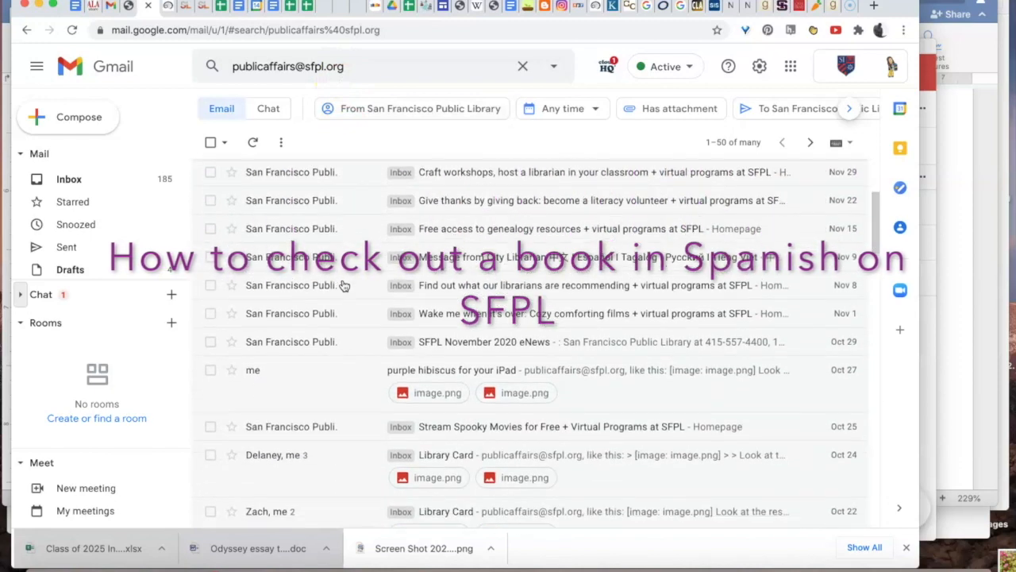
{"action": "scroll", "scroll_direction": "down", "scroll_amount": 3}
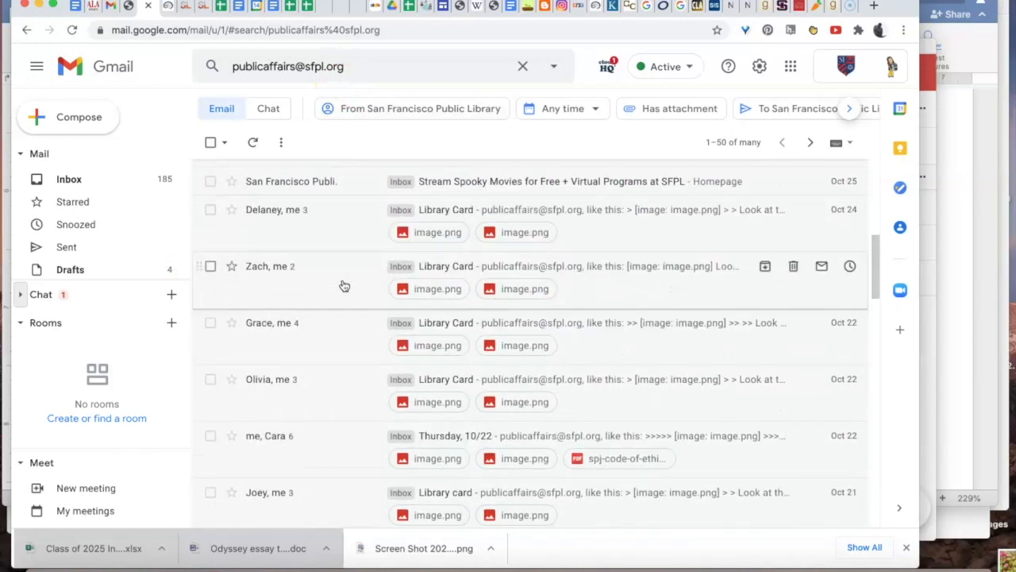
{"action": "scroll", "scroll_direction": "down", "scroll_amount": 3}
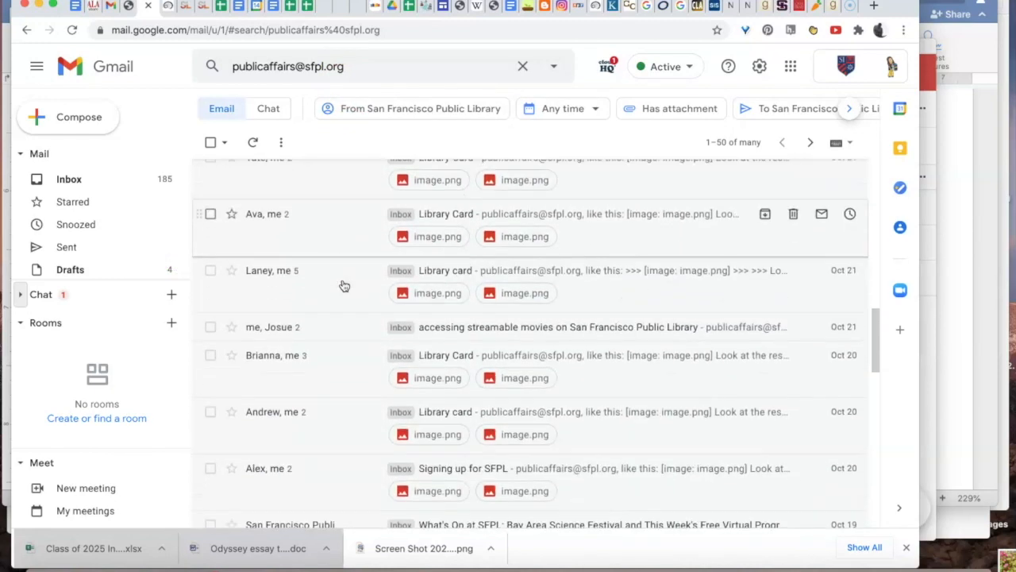
{"action": "scroll", "scroll_direction": "down", "scroll_amount": 3}
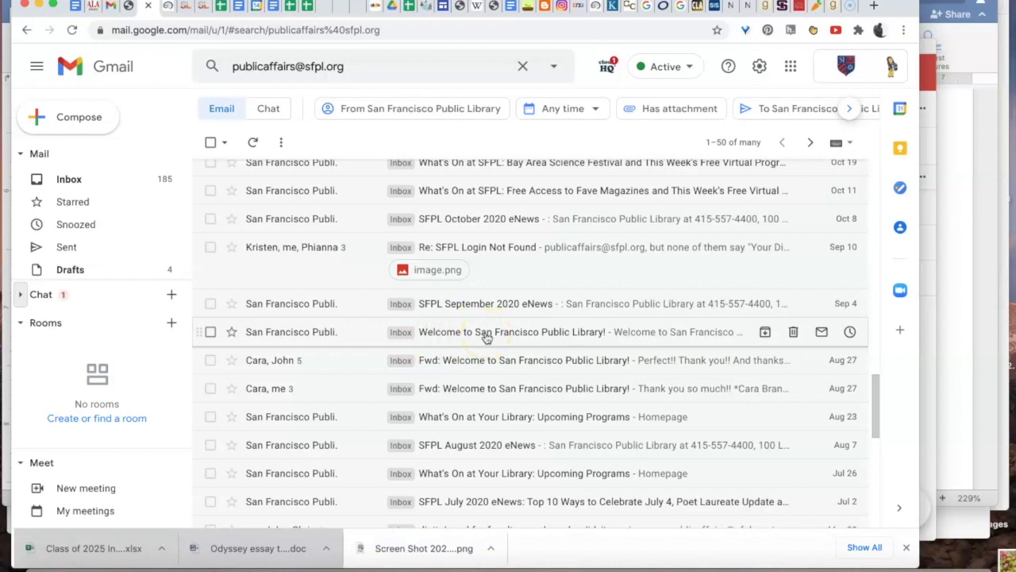
{"action": "left_click", "coordinate": [165, 7]}
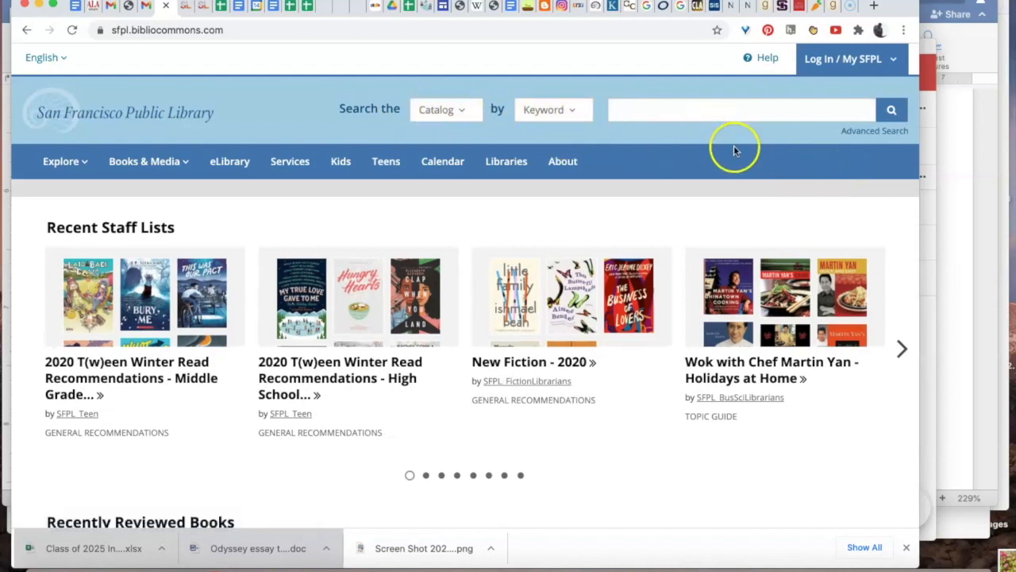
{"action": "mouse_move", "coordinate": [873, 131]}
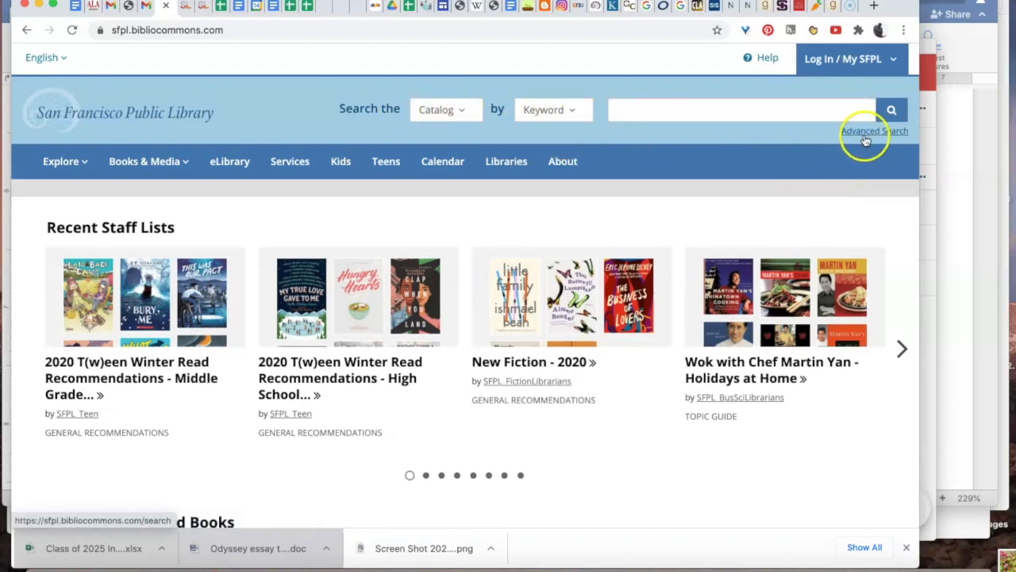
{"action": "left_click", "coordinate": [874, 131]}
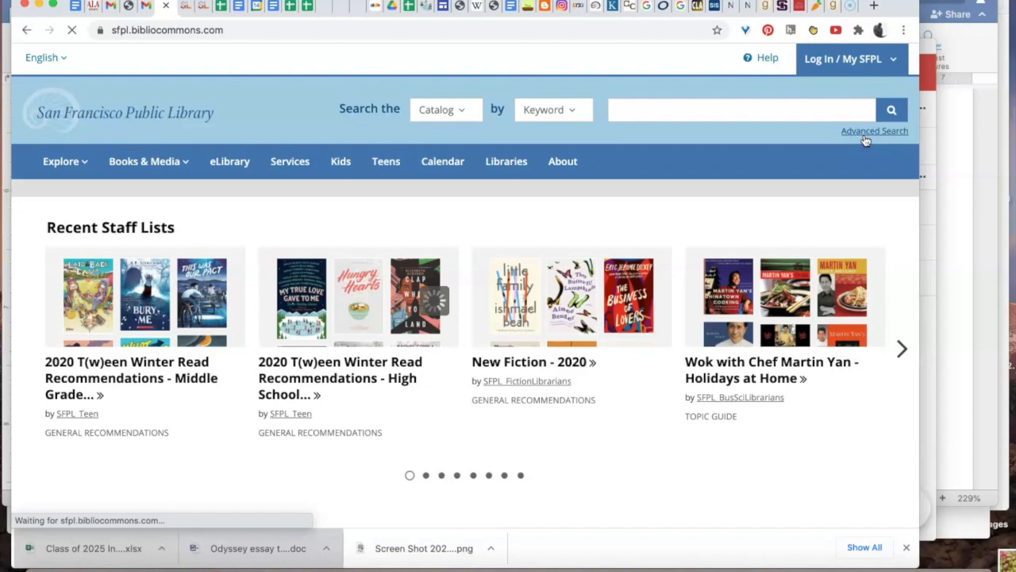
Step: Run an advanced search with Language set to Spanish and format limited to eBook
{"action": "left_click", "coordinate": [874, 131]}
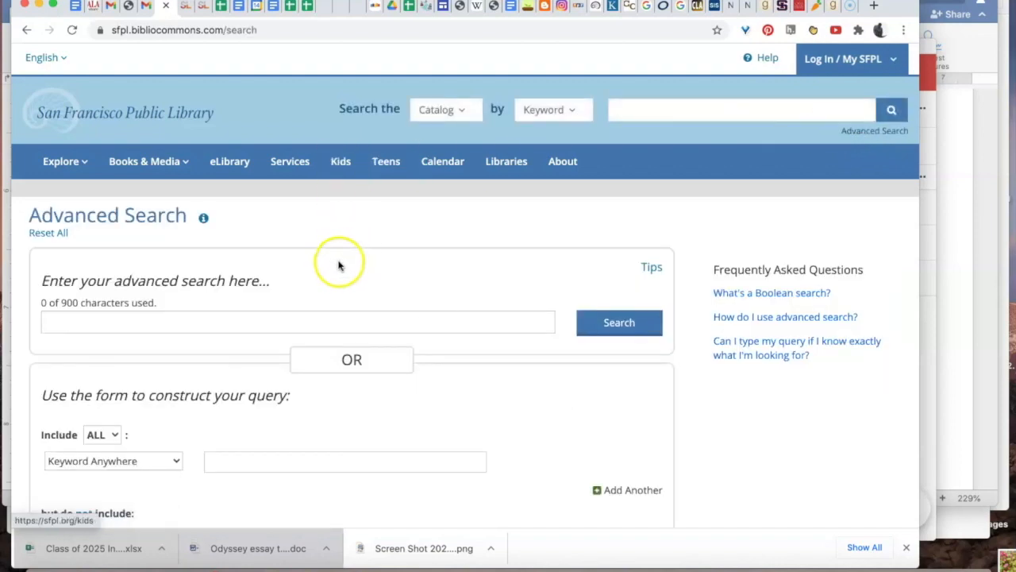
{"action": "scroll", "scroll_direction": "down", "scroll_amount": 3}
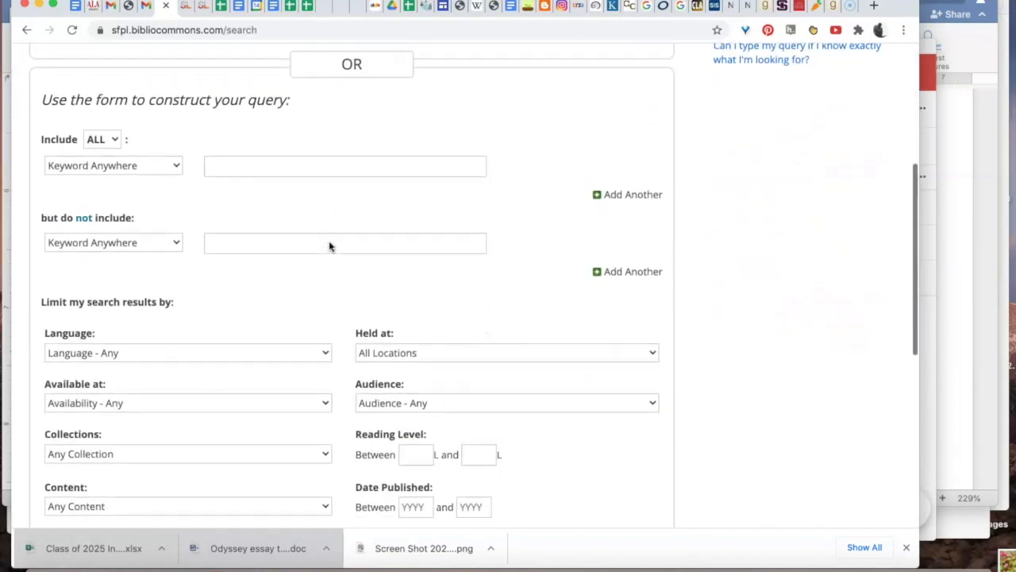
{"action": "left_click", "coordinate": [188, 353]}
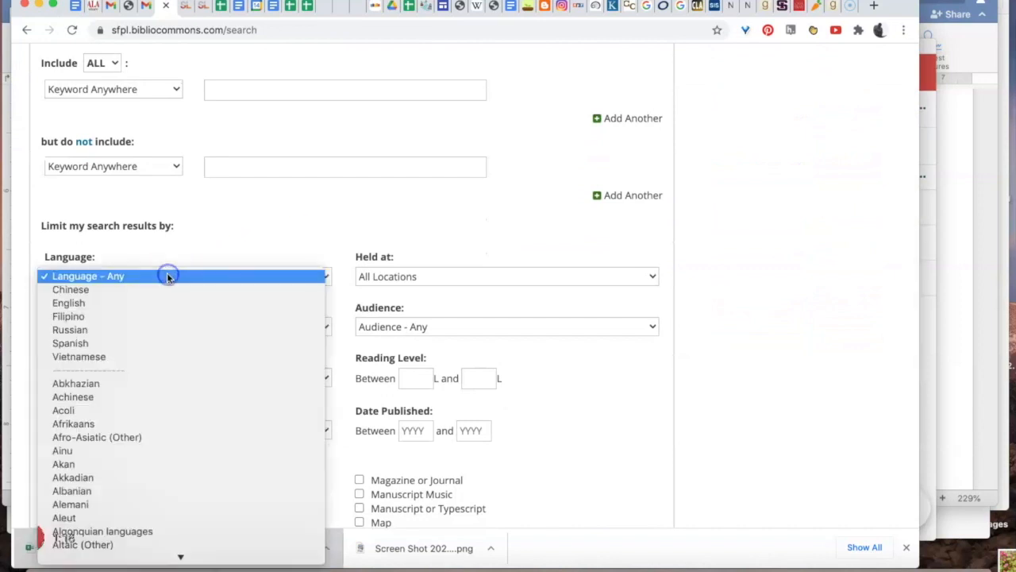
{"action": "left_click", "coordinate": [70, 343]}
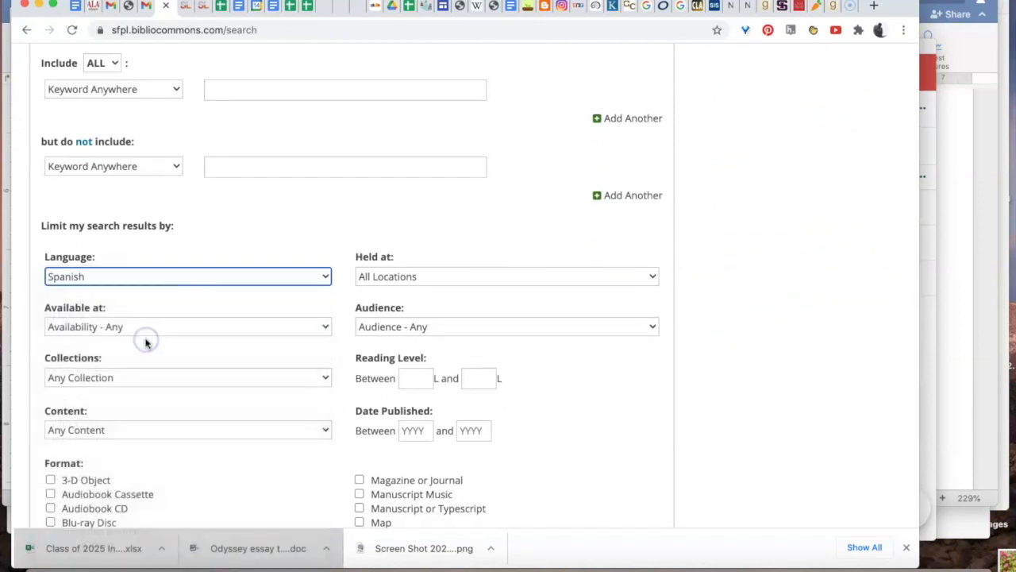
{"action": "scroll", "scroll_direction": "down", "scroll_amount": 3}
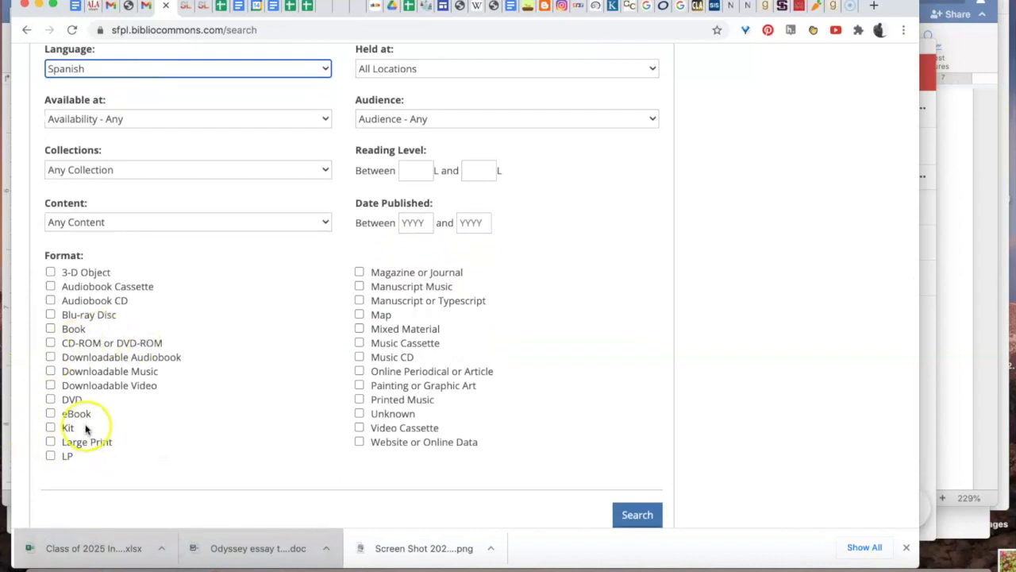
{"action": "left_click", "coordinate": [46, 413]}
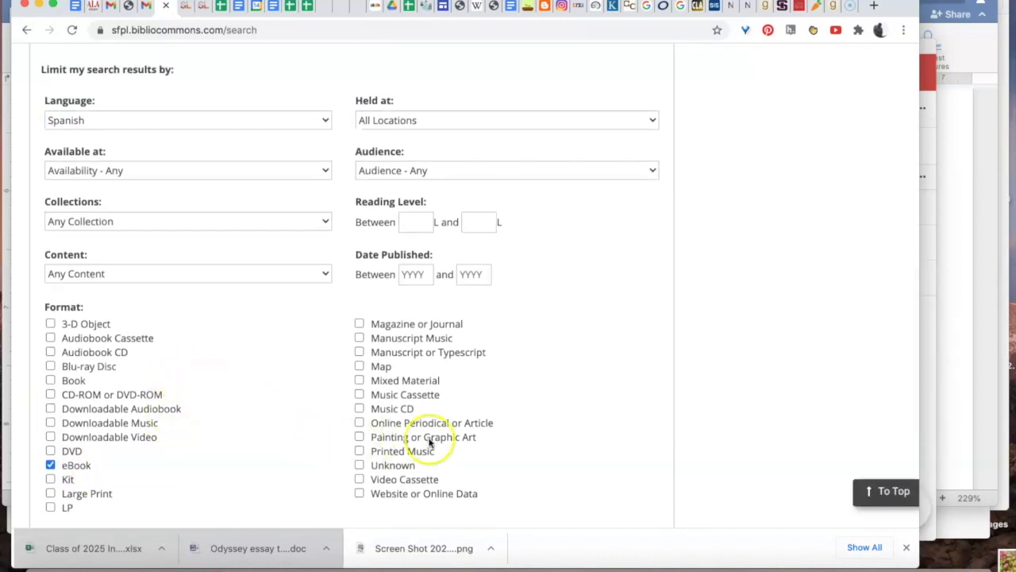
{"action": "scroll", "scroll_direction": "down", "scroll_amount": 3}
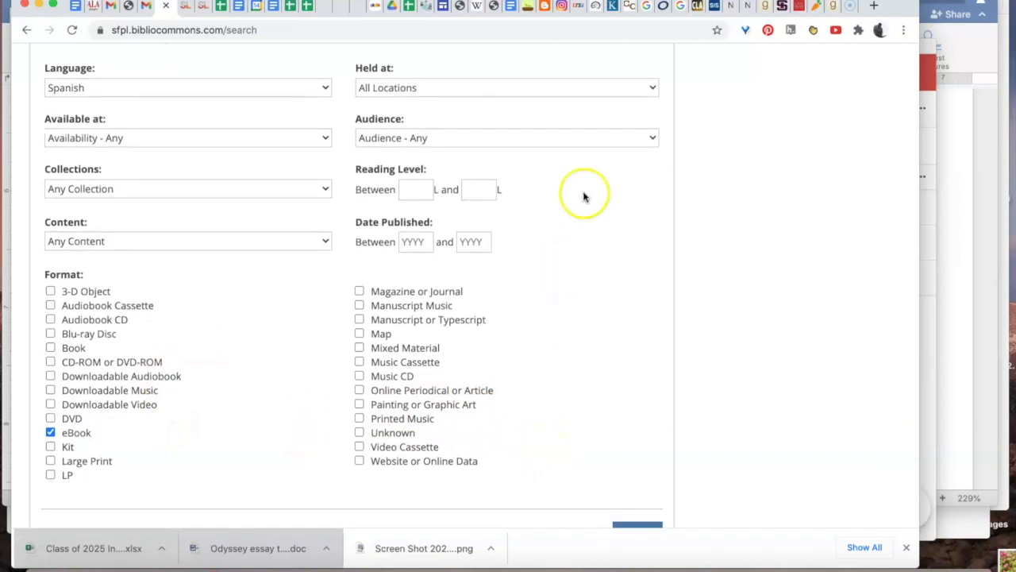
{"action": "left_click", "coordinate": [505, 137]}
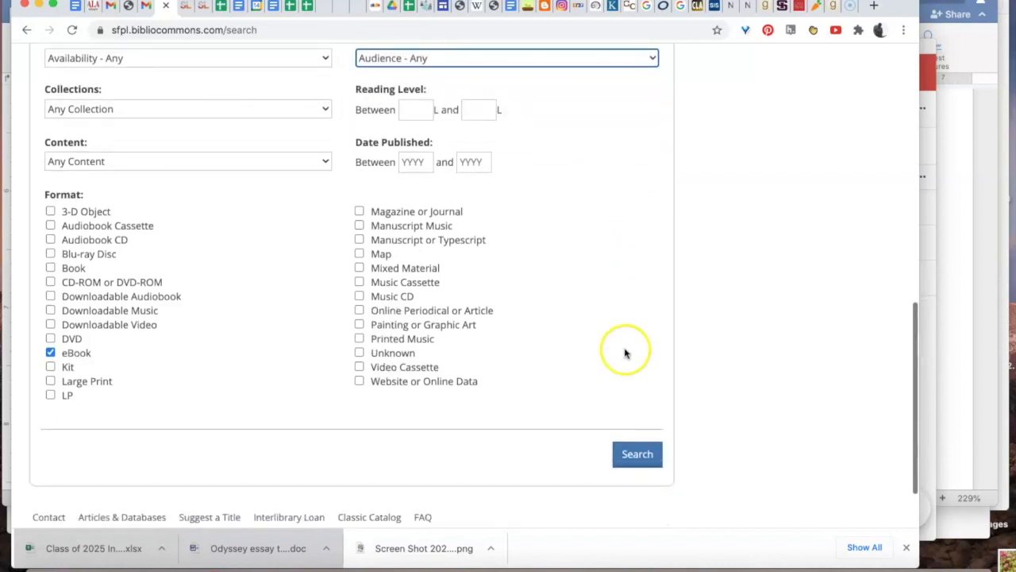
{"action": "left_click", "coordinate": [636, 454]}
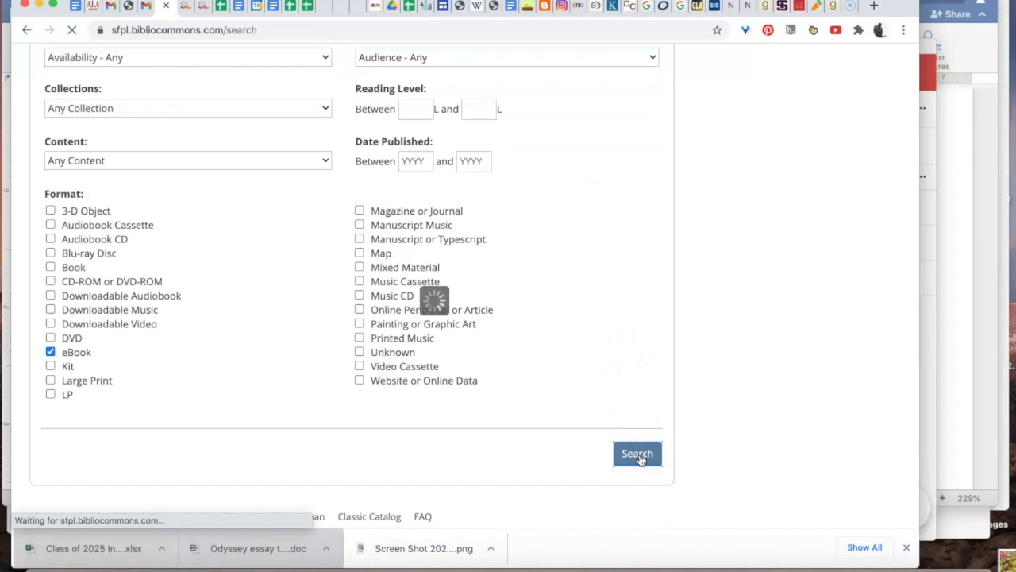
Step: Scroll through the 20,145 Spanish eBook results, starting with Artemis Fowl
{"action": "left_click", "coordinate": [636, 454]}
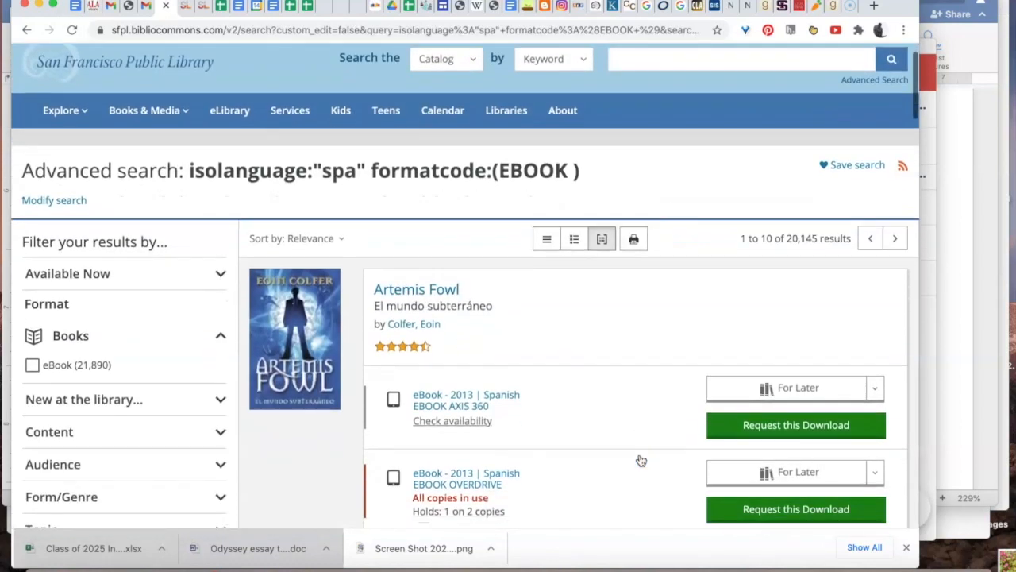
{"action": "scroll", "scroll_direction": "down", "scroll_amount": 3}
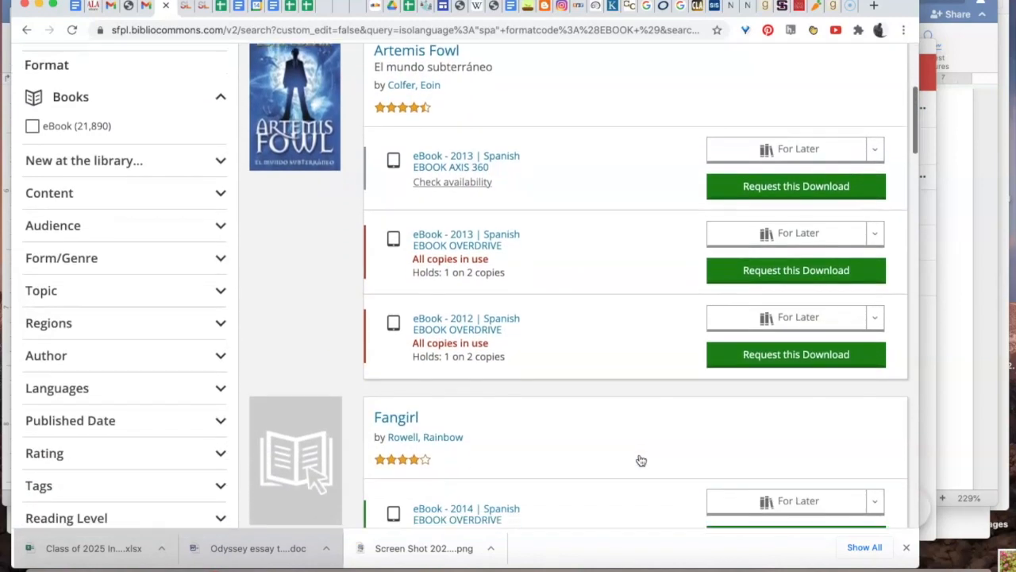
{"action": "scroll", "scroll_direction": "down", "scroll_amount": 3}
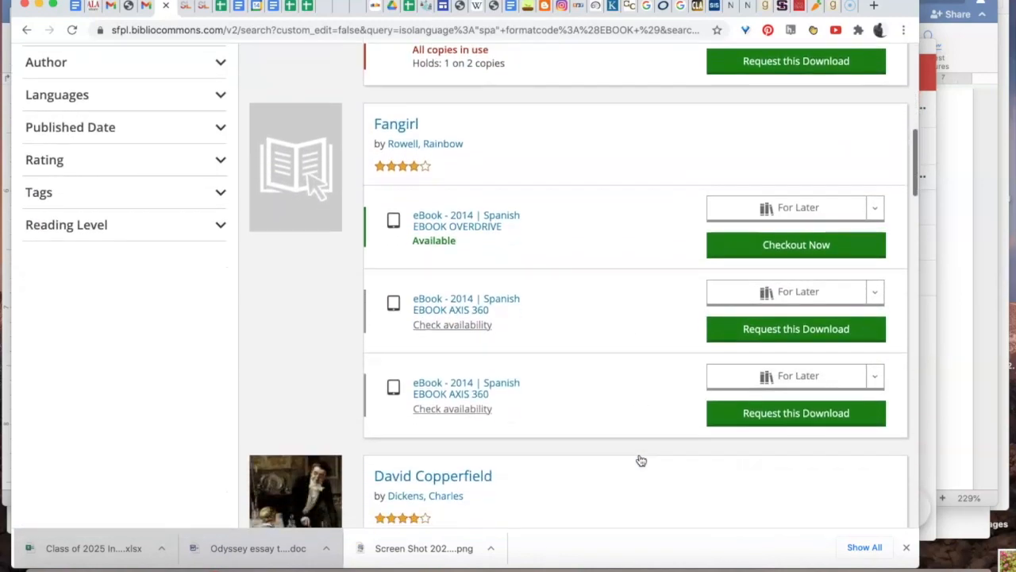
{"action": "scroll", "scroll_direction": "down", "scroll_amount": 3}
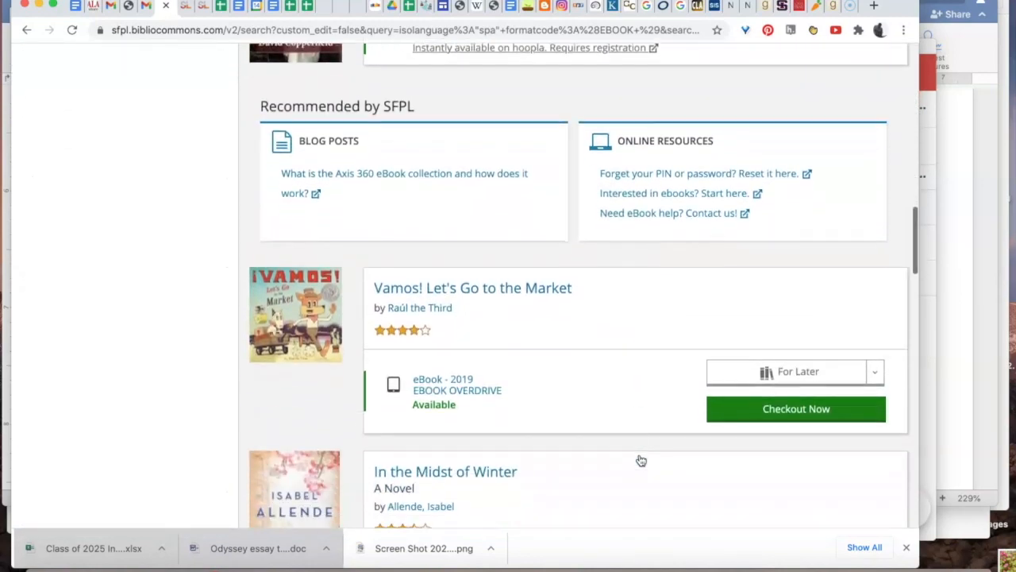
{"action": "scroll", "scroll_direction": "down", "scroll_amount": 3}
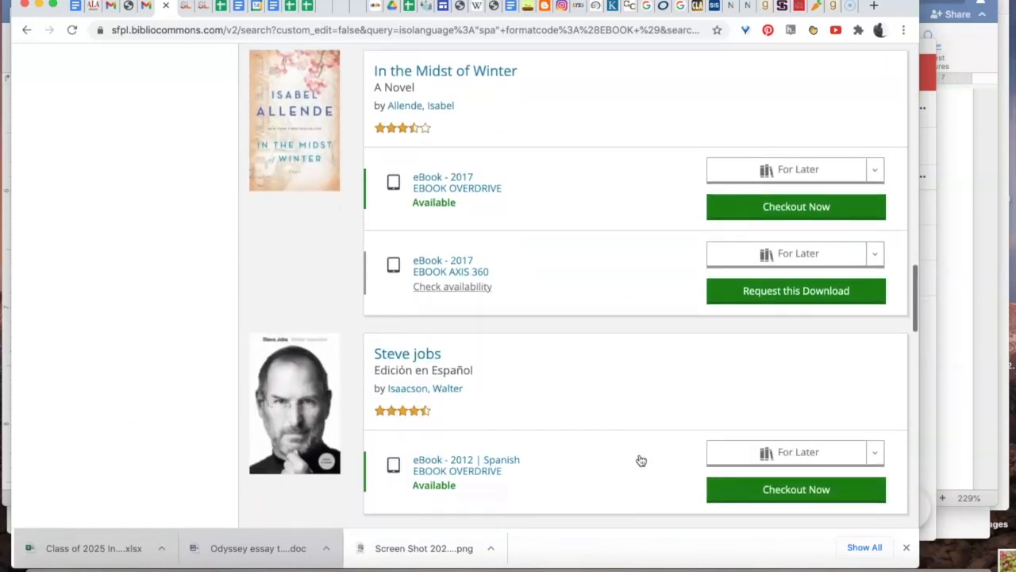
{"action": "scroll", "scroll_direction": "down", "scroll_amount": 3}
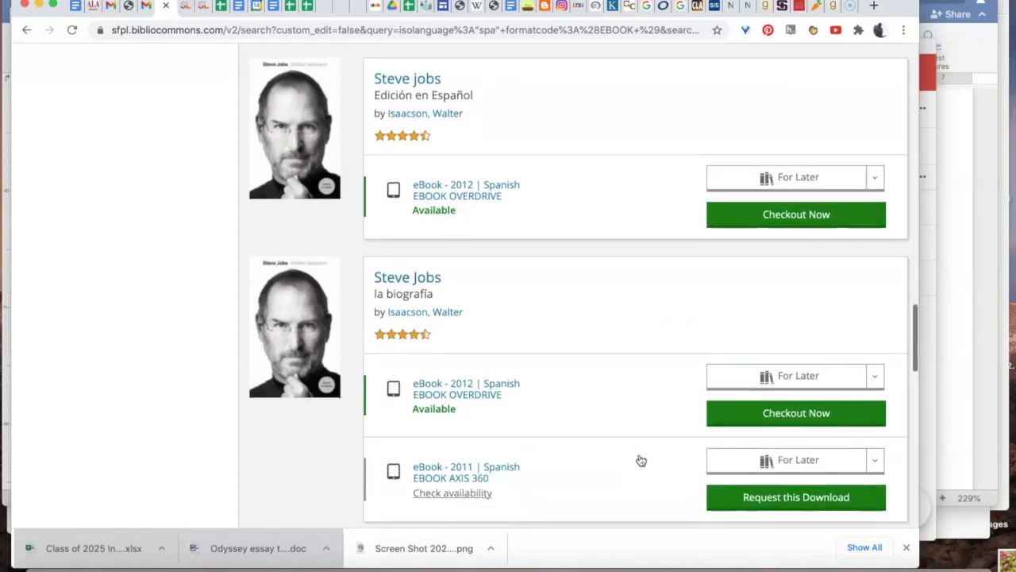
{"action": "scroll", "scroll_direction": "down", "scroll_amount": 3}
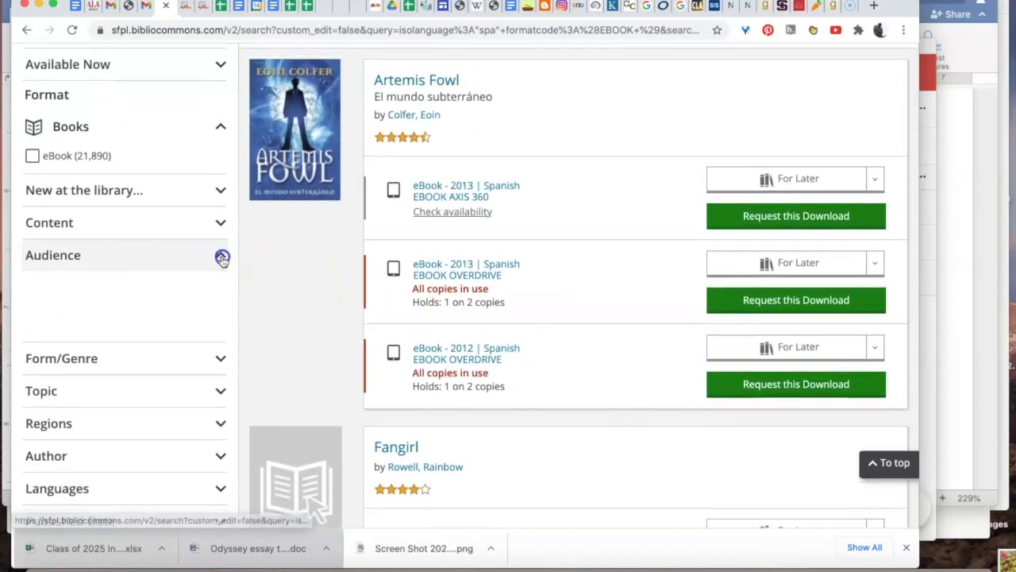
Step: Narrow the results to the Teens audience, leaving 248 Spanish eBooks
{"action": "left_click", "coordinate": [221, 255]}
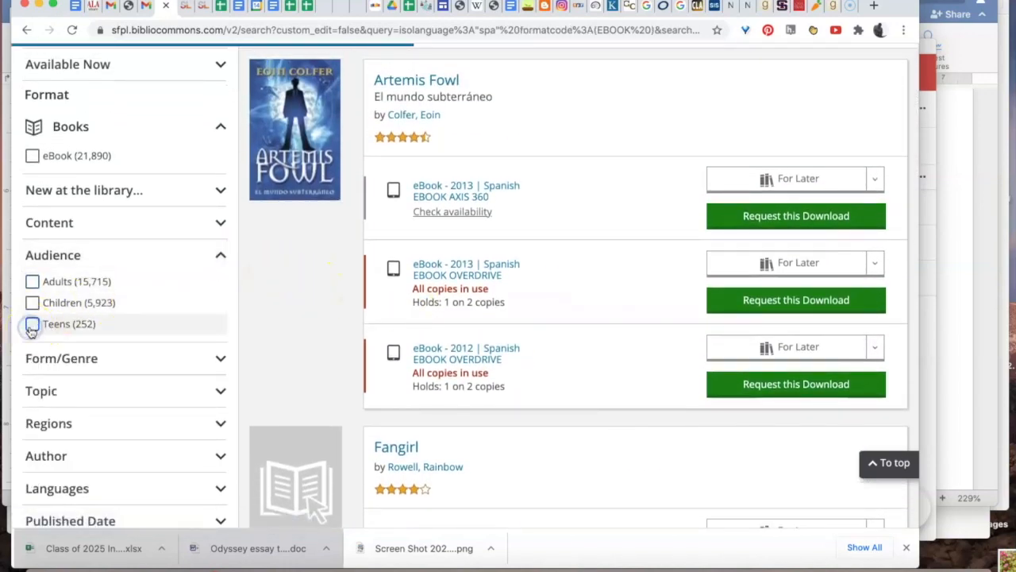
{"action": "left_click", "coordinate": [32, 324]}
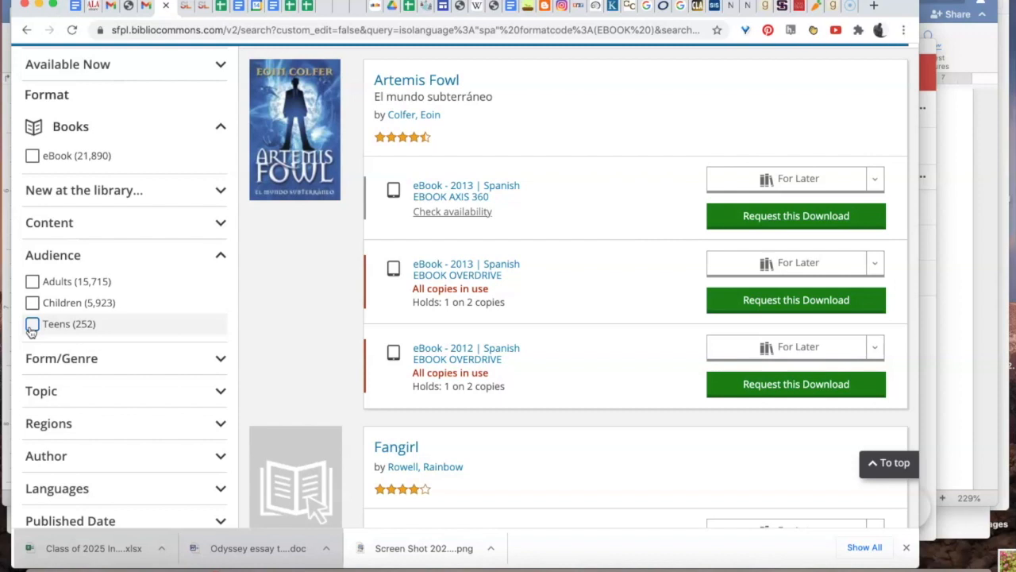
{"action": "left_click", "coordinate": [32, 324]}
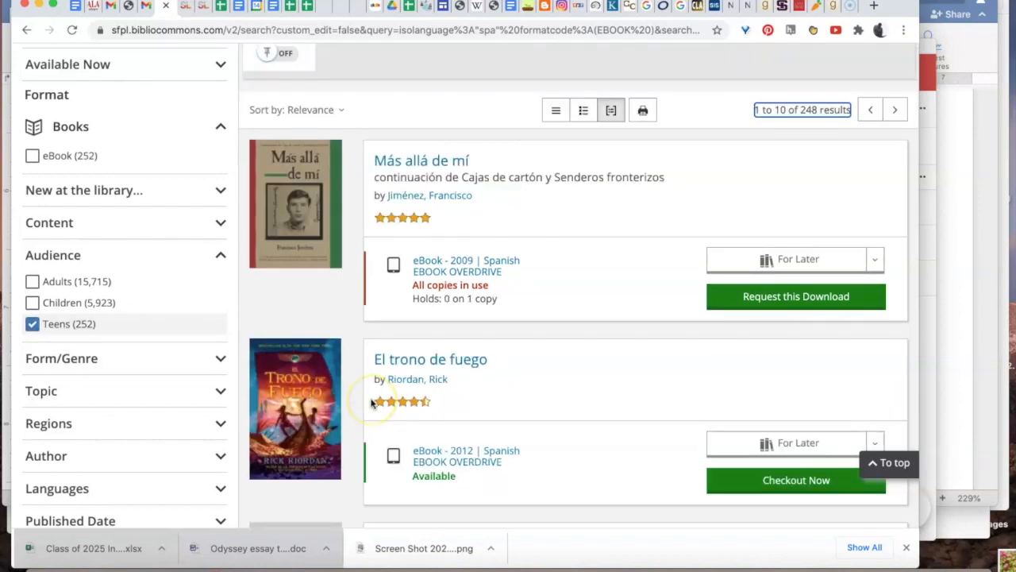
Step: Scroll through the first ten teen results down to the pagination bar
{"action": "scroll", "scroll_direction": "down", "scroll_amount": 3}
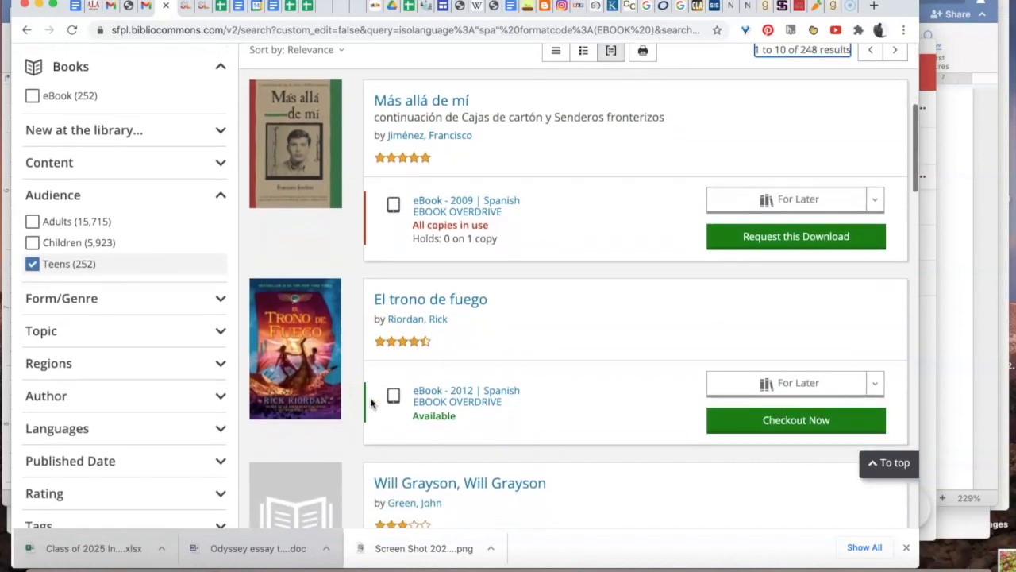
{"action": "scroll", "scroll_direction": "down", "scroll_amount": 3}
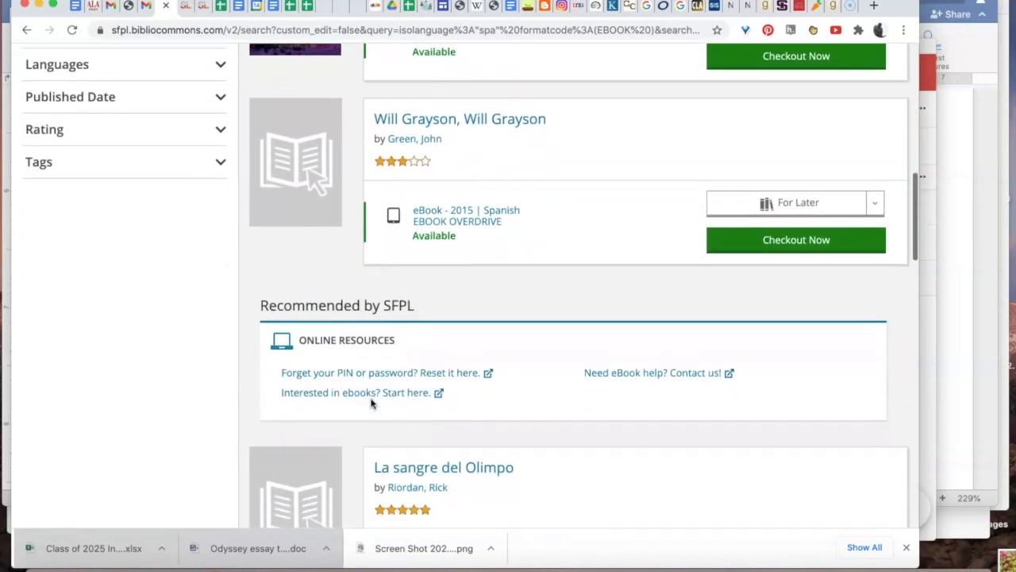
{"action": "scroll", "scroll_direction": "down", "scroll_amount": 3}
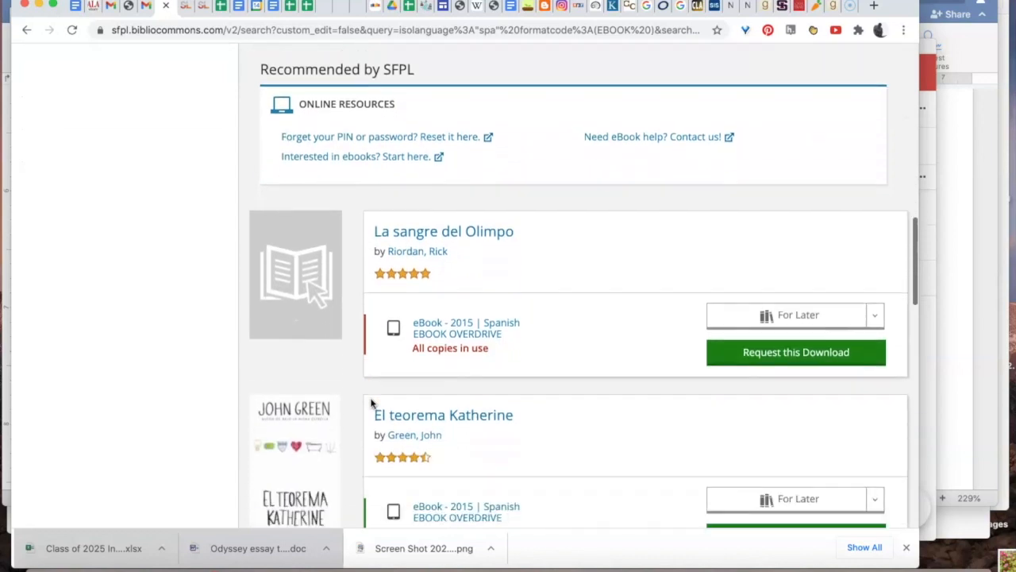
{"action": "scroll", "scroll_direction": "down", "scroll_amount": 3}
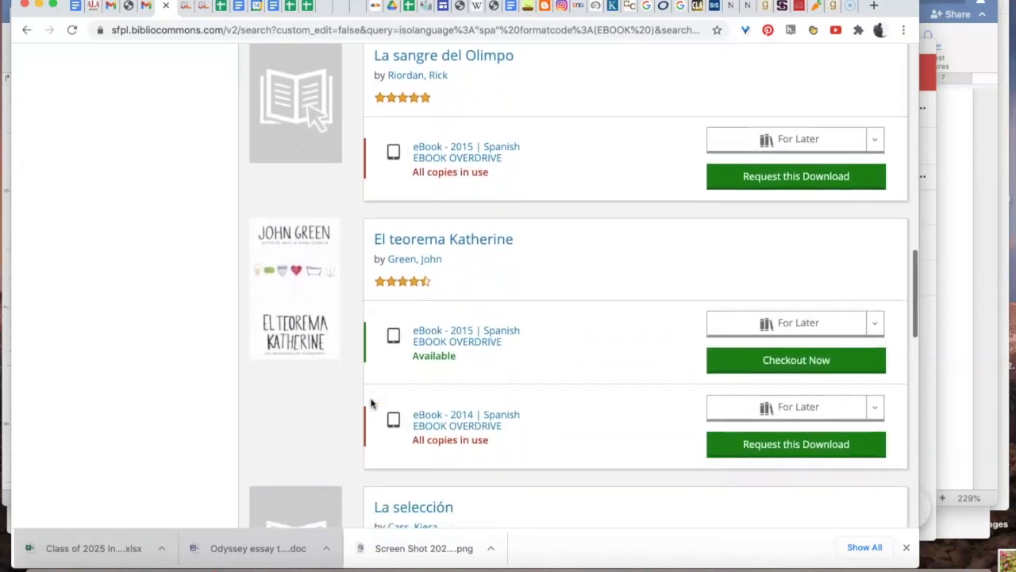
{"action": "scroll", "scroll_direction": "down", "scroll_amount": 3}
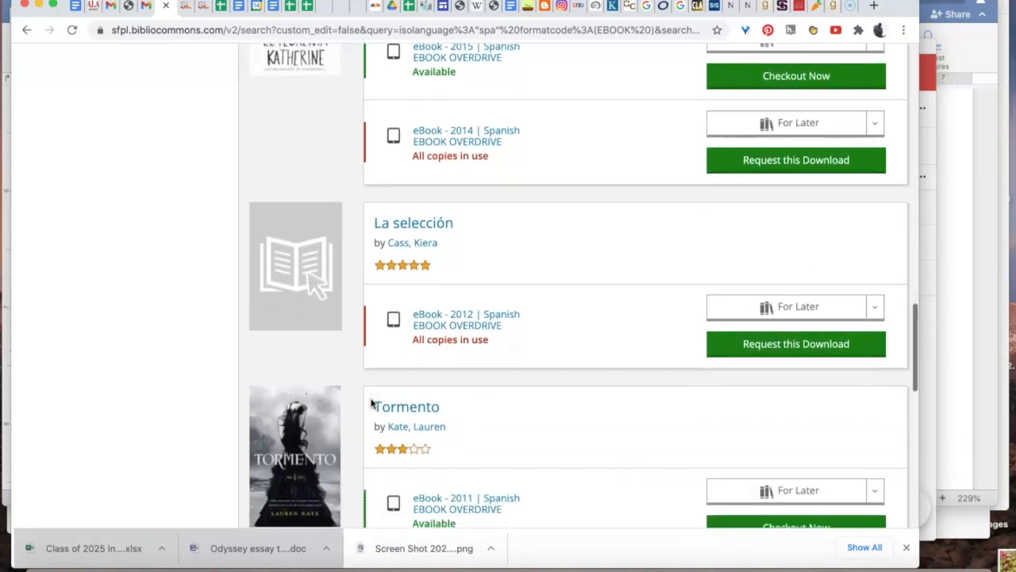
{"action": "scroll", "scroll_direction": "down", "scroll_amount": 3}
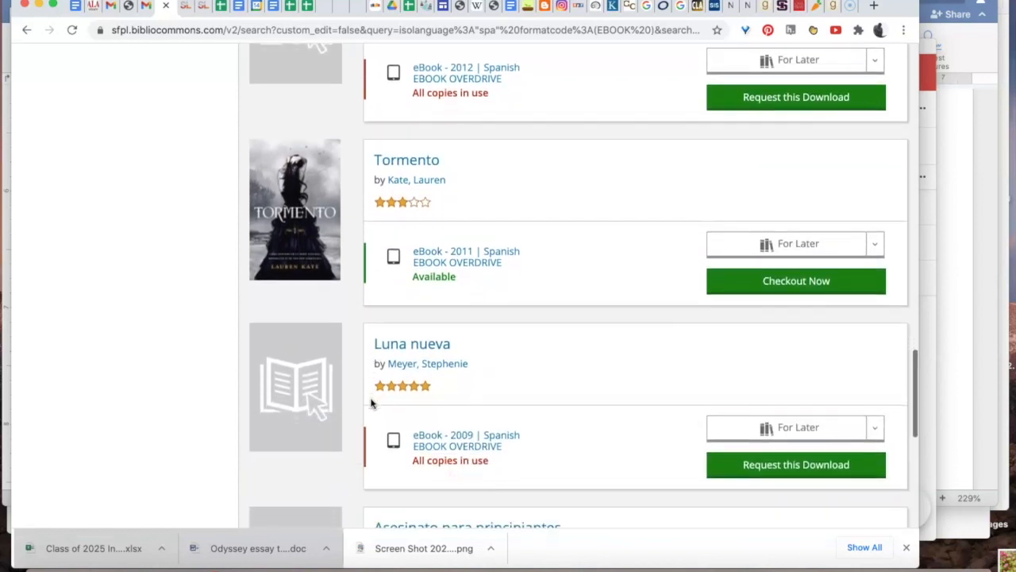
{"action": "scroll", "scroll_direction": "down", "scroll_amount": 3}
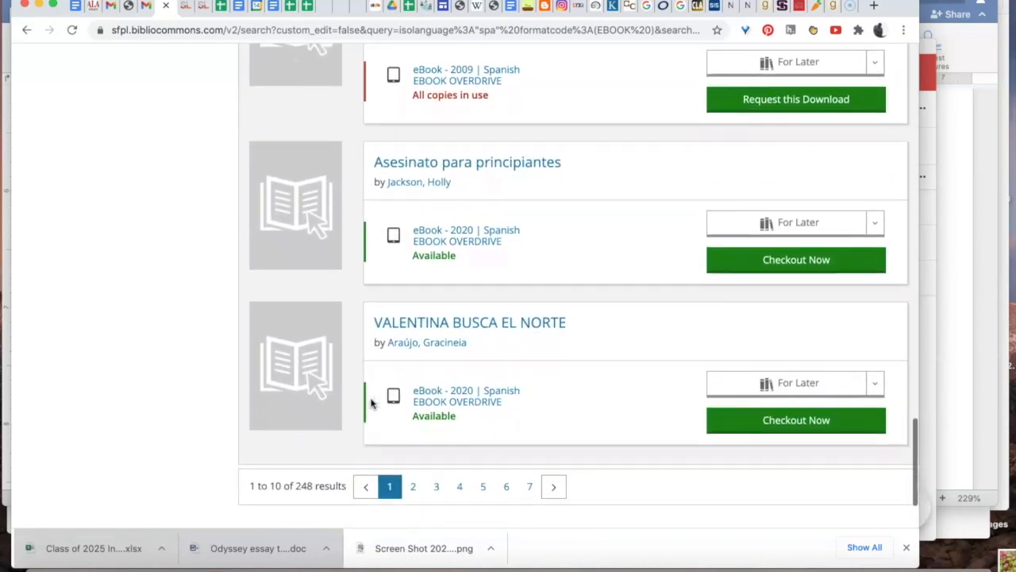
{"action": "scroll", "scroll_direction": "down", "scroll_amount": 3}
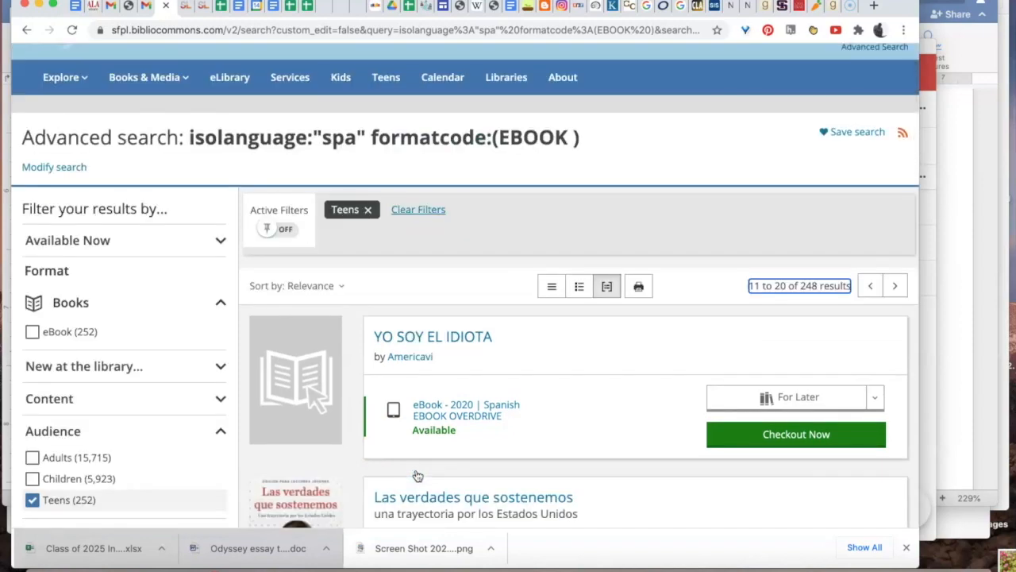
{"action": "scroll", "scroll_direction": "down", "scroll_amount": 3}
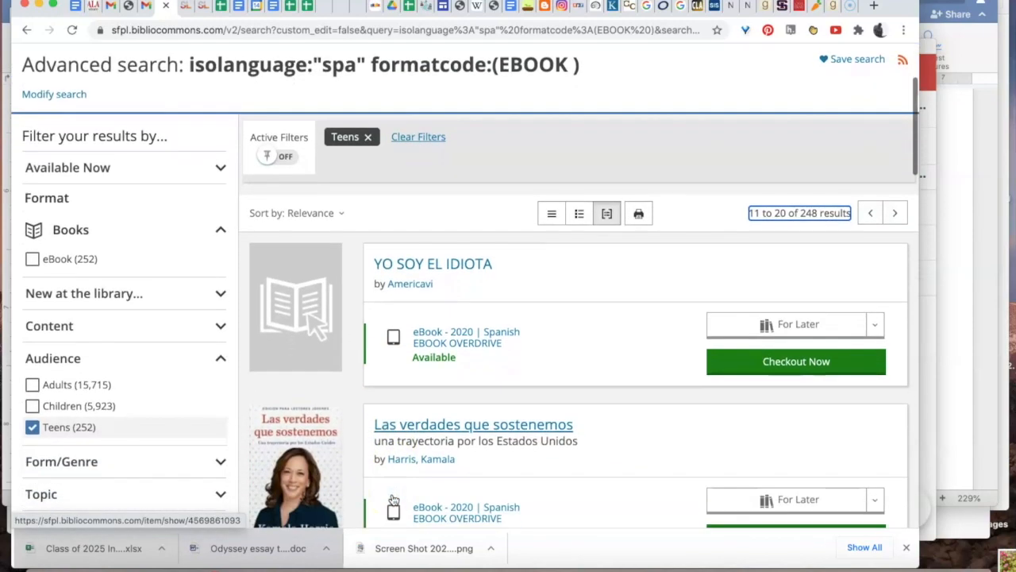
{"action": "scroll", "scroll_direction": "down", "scroll_amount": 3}
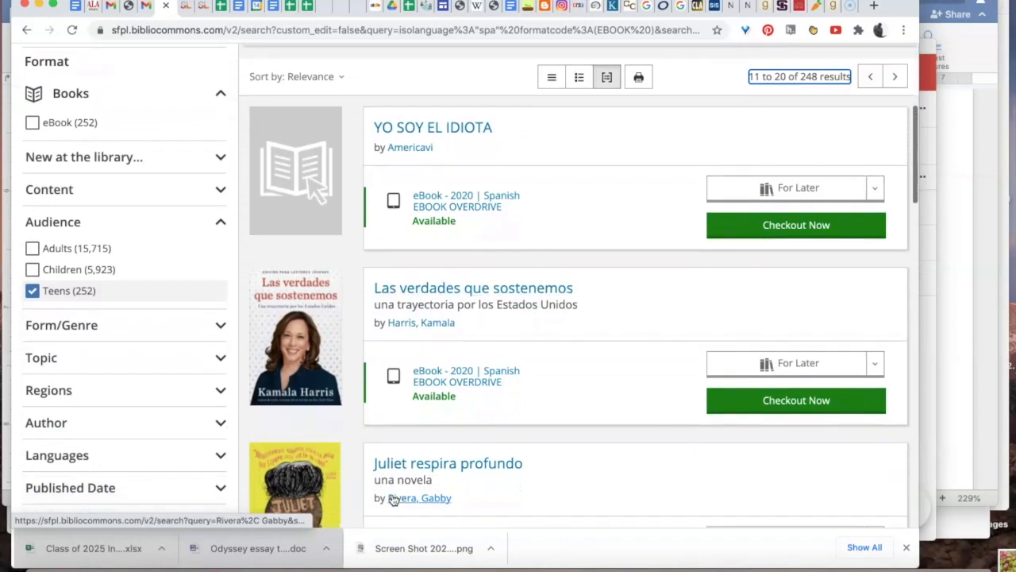
{"action": "scroll", "scroll_direction": "down", "scroll_amount": 3}
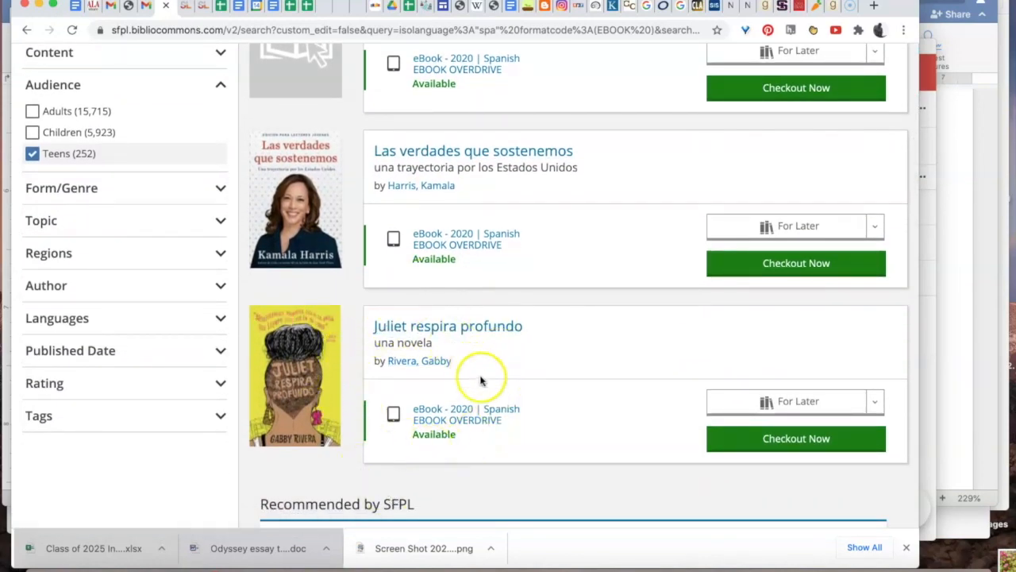
{"action": "mouse_move", "coordinate": [442, 447]}
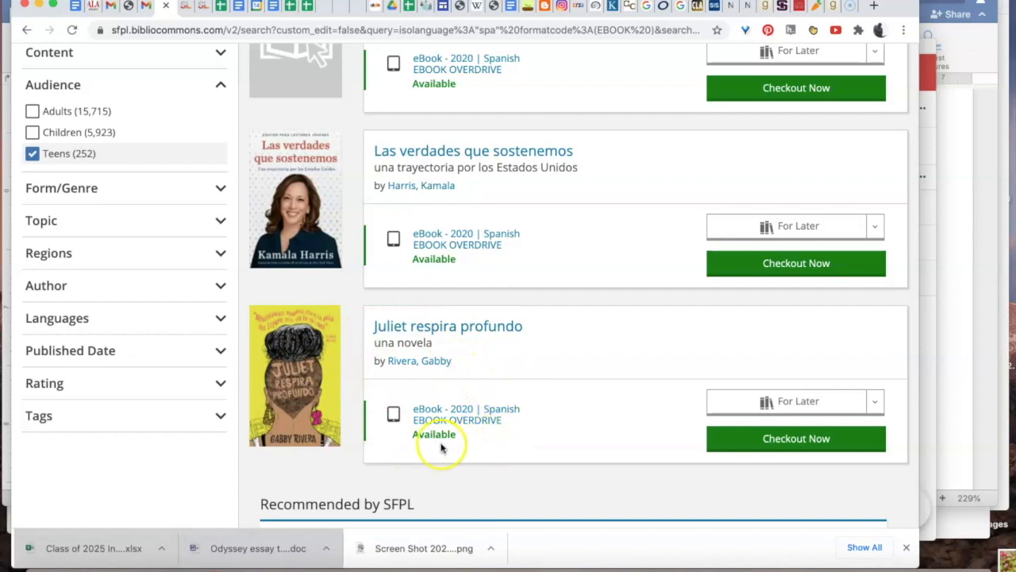
{"action": "mouse_move", "coordinate": [610, 419]}
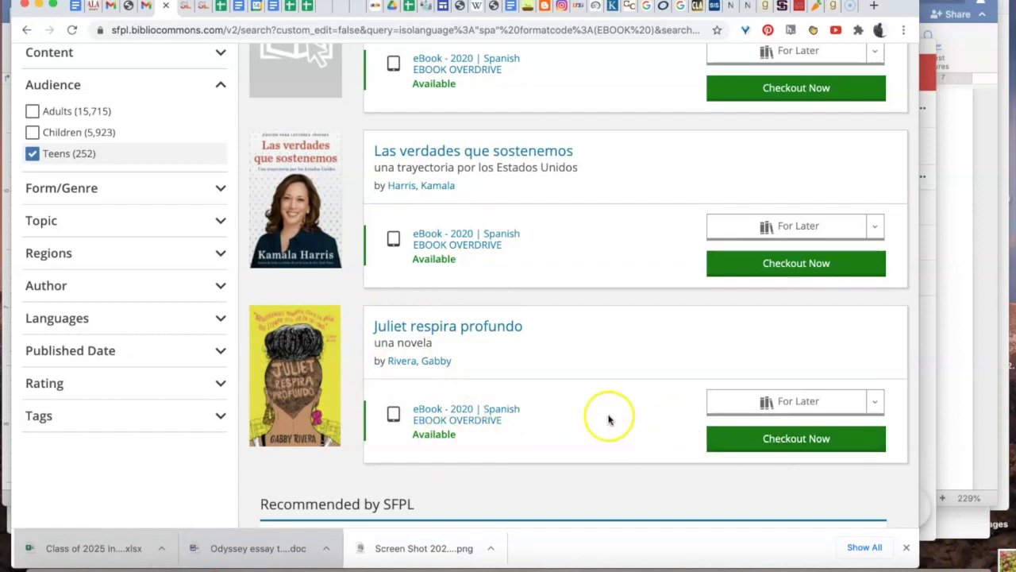
{"action": "scroll", "scroll_direction": "down", "scroll_amount": 3}
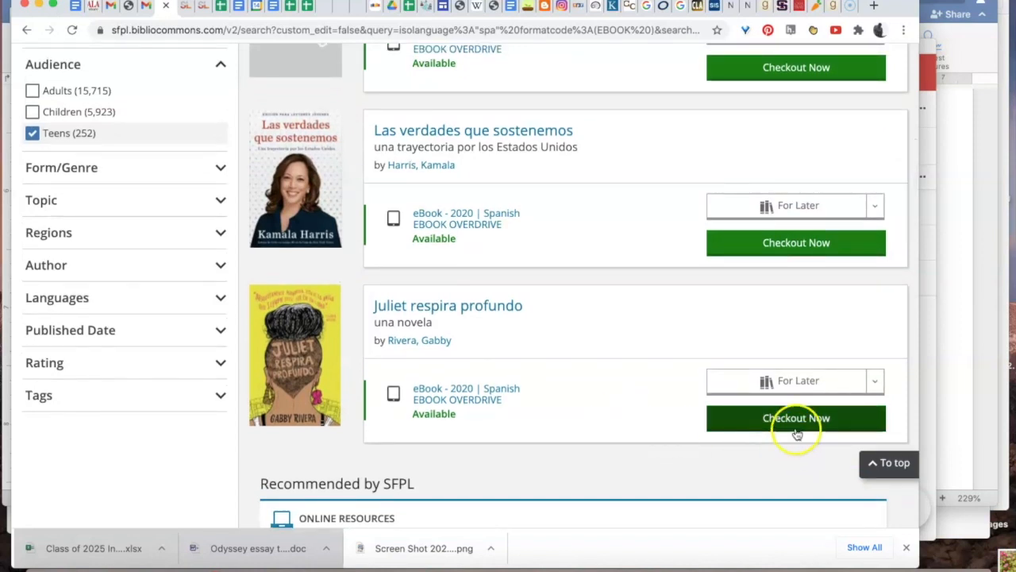
Step: Start Checkout Now for Juliet respira profundo, sign in with the library card, then choose No, go back
{"action": "left_click", "coordinate": [795, 418]}
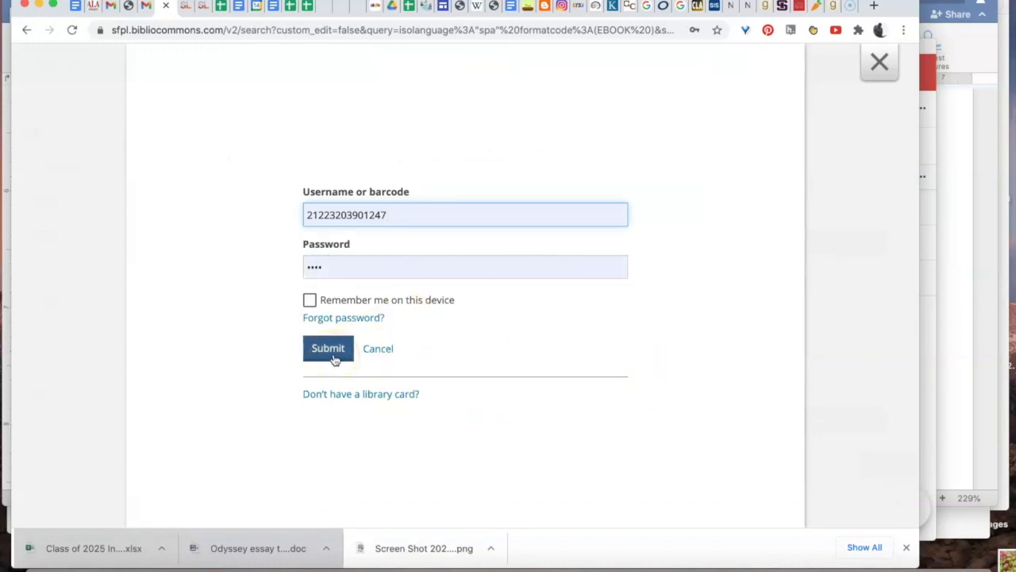
{"action": "left_click", "coordinate": [328, 348]}
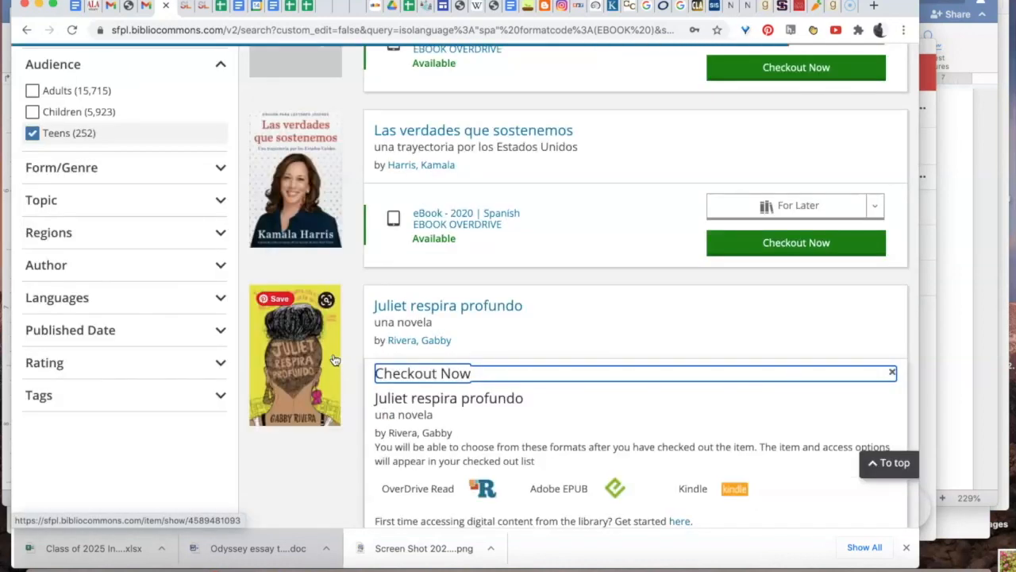
{"action": "scroll", "scroll_direction": "down", "scroll_amount": 3}
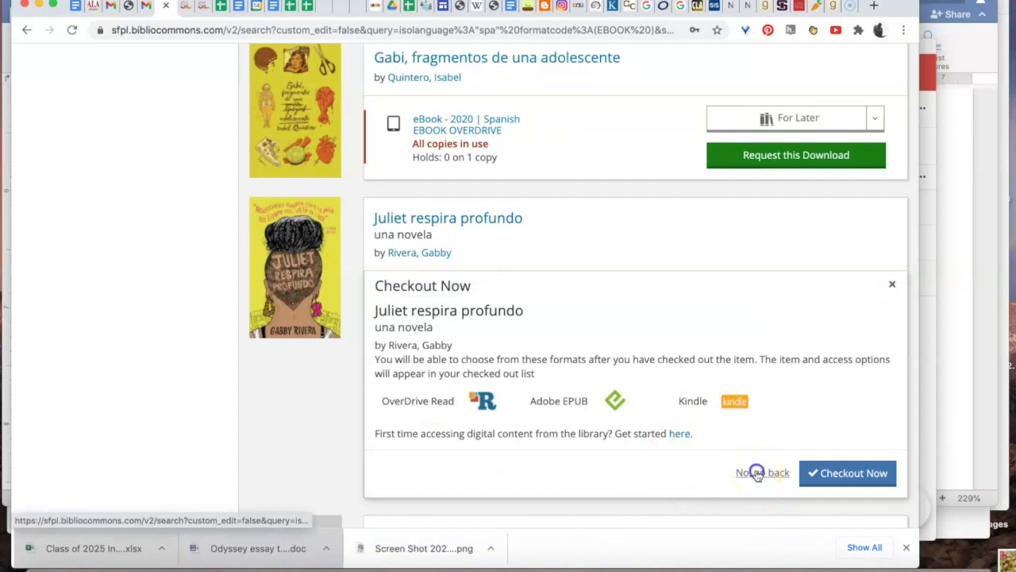
{"action": "left_click", "coordinate": [758, 473]}
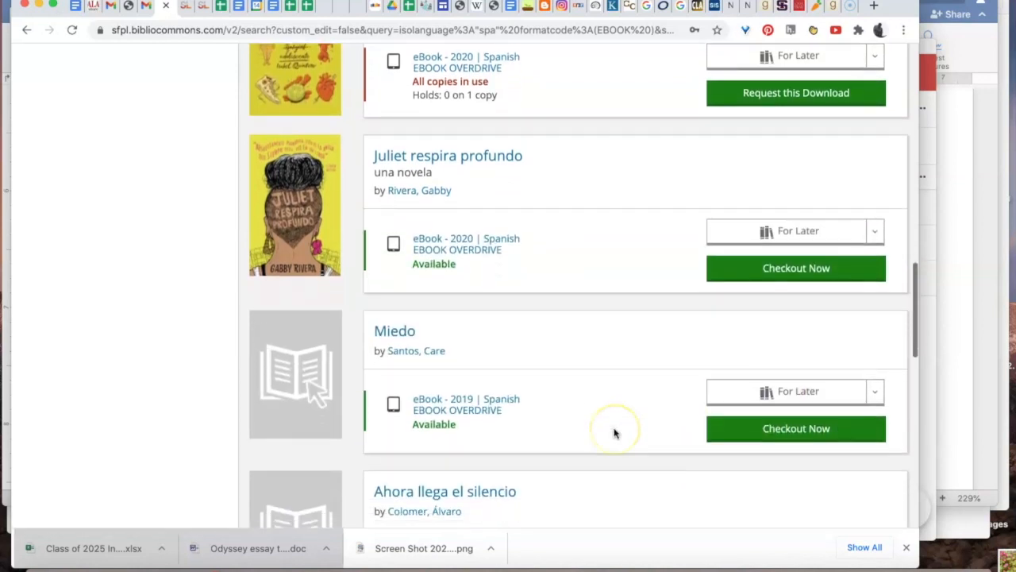
Step: Set the Audience filter to Children and Teens, then scroll through the Form/Genre options
{"action": "scroll", "scroll_direction": "down", "scroll_amount": 3}
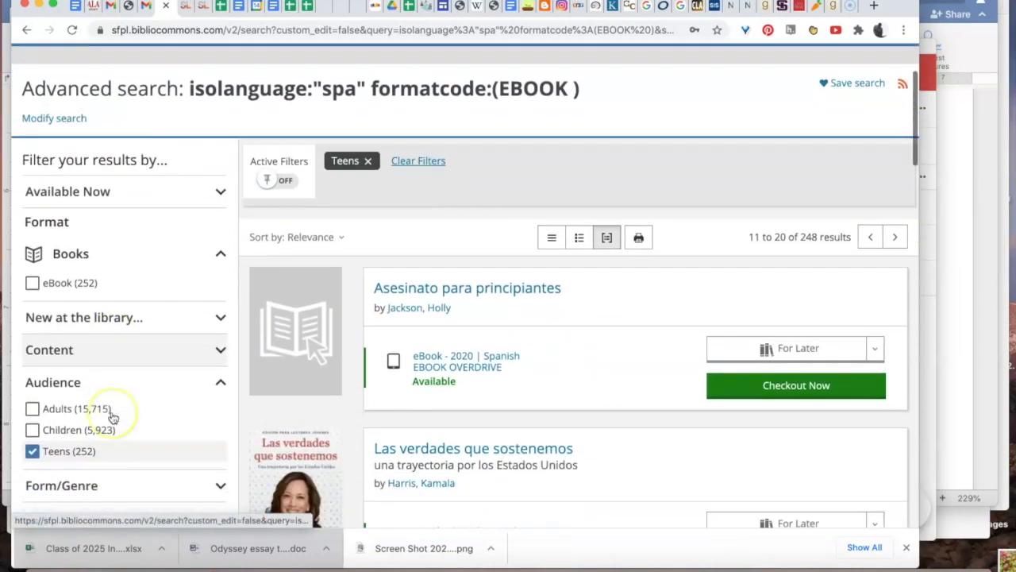
{"action": "scroll", "scroll_direction": "down", "scroll_amount": 3}
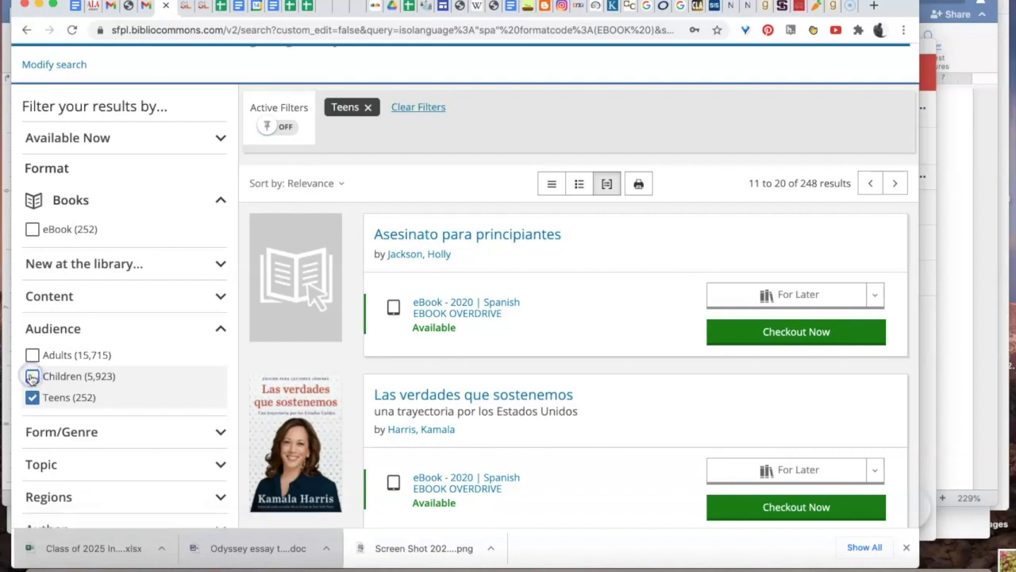
{"action": "left_click", "coordinate": [33, 397]}
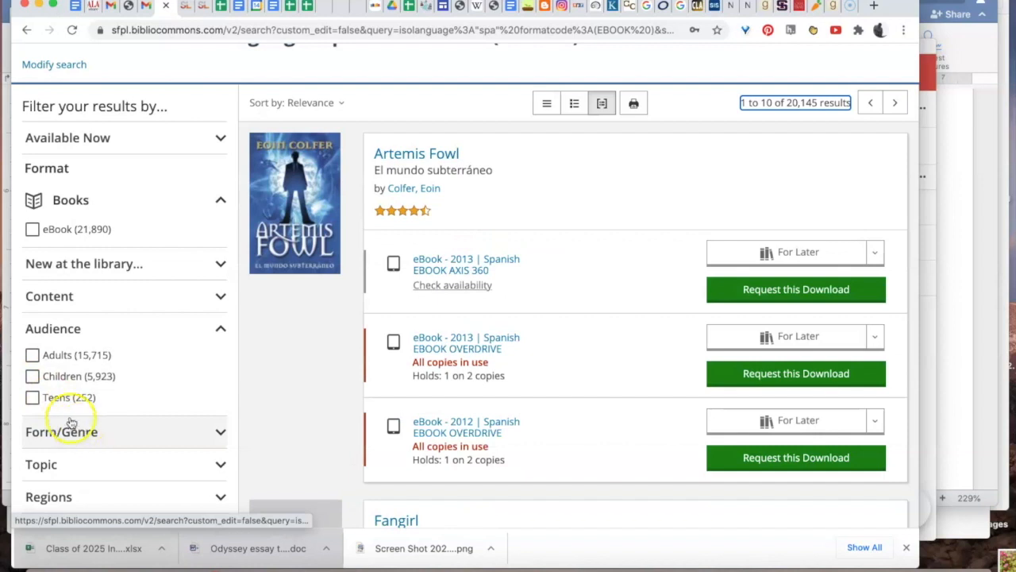
{"action": "left_click", "coordinate": [31, 376]}
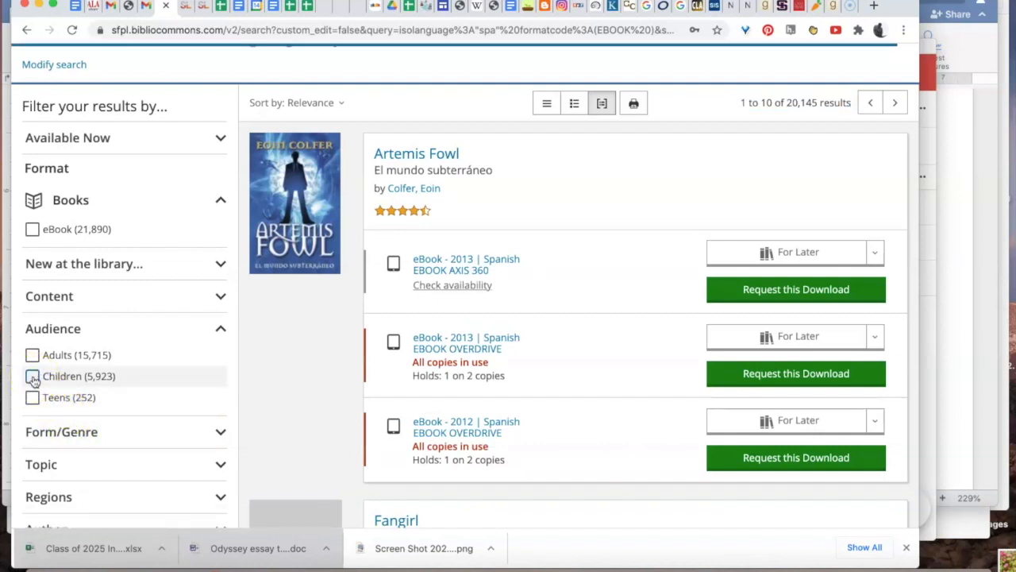
{"action": "left_click", "coordinate": [33, 376]}
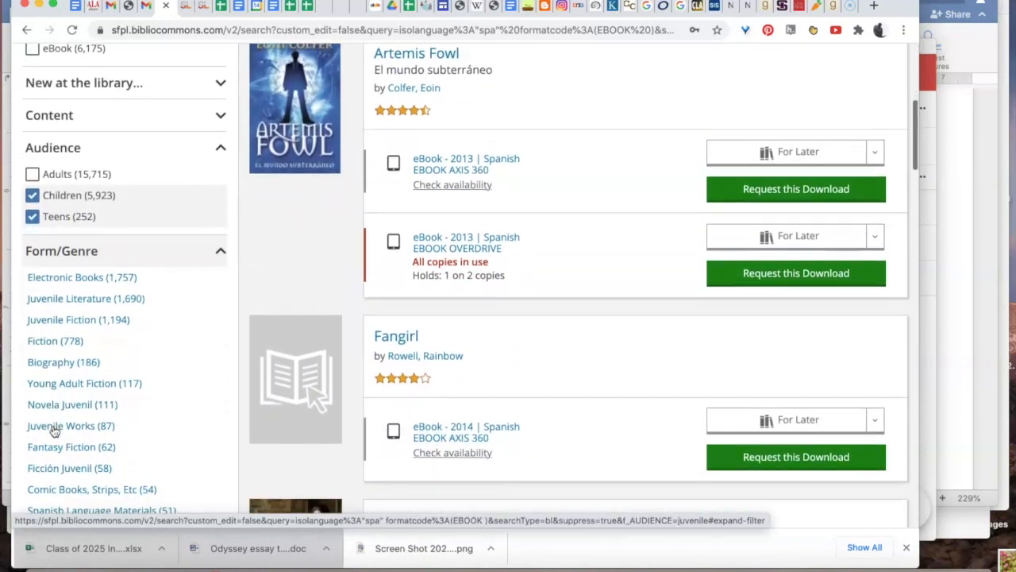
{"action": "scroll", "scroll_direction": "down", "scroll_amount": 3}
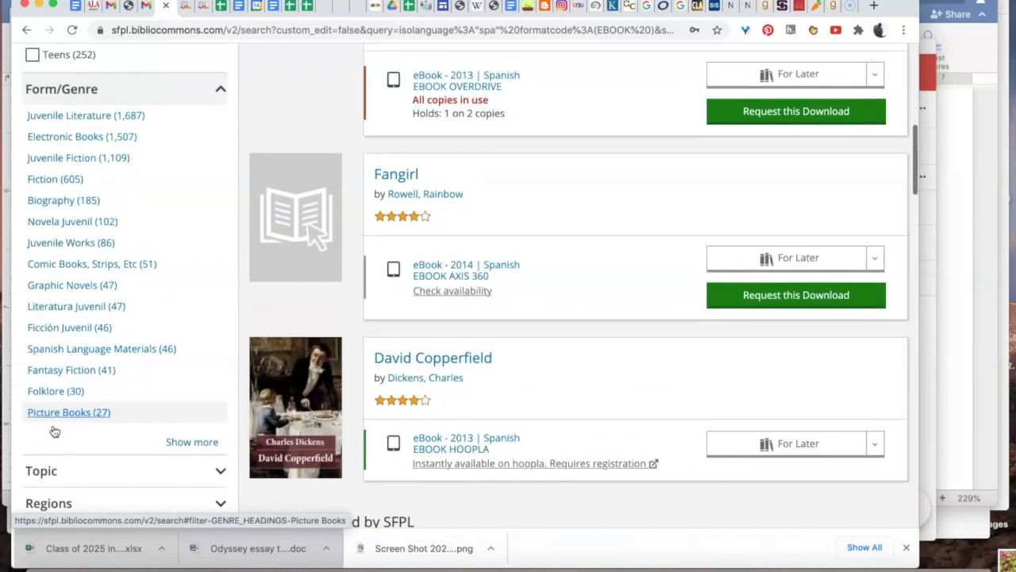
{"action": "scroll", "scroll_direction": "down", "scroll_amount": 3}
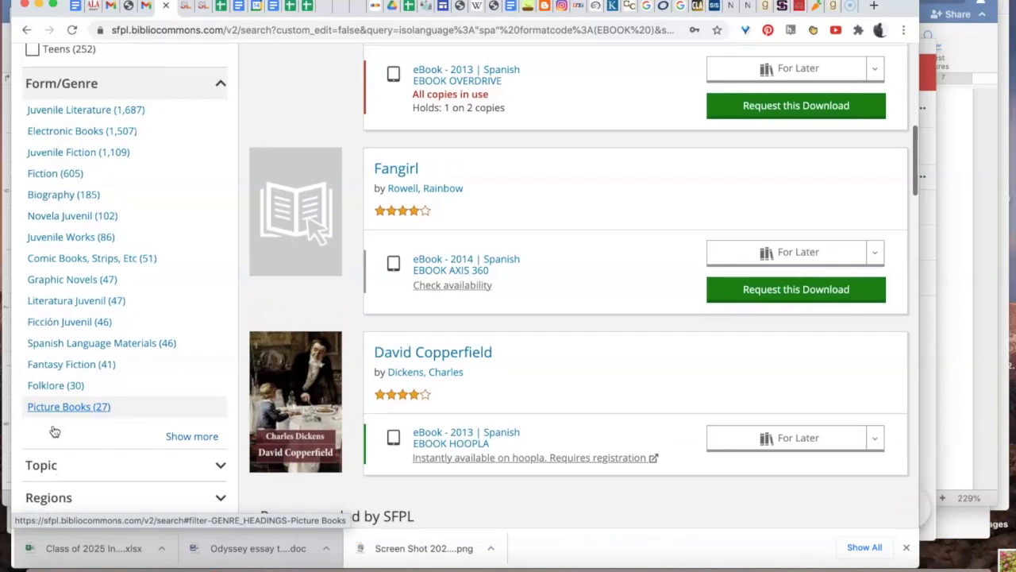